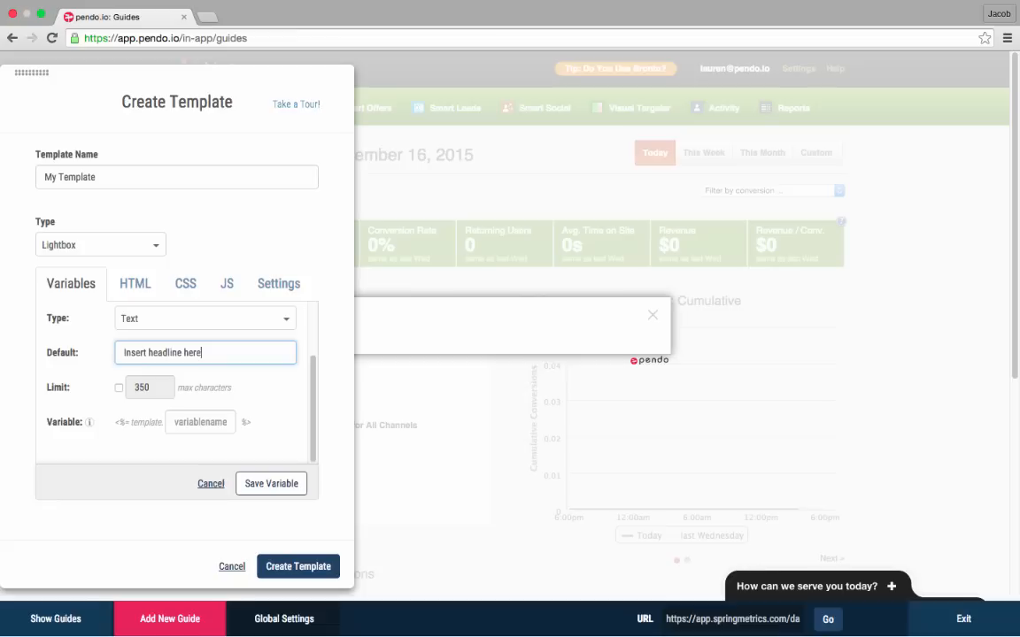
Step: Save the Title text variable with default "Insert headline here" on My Template
click(270, 483)
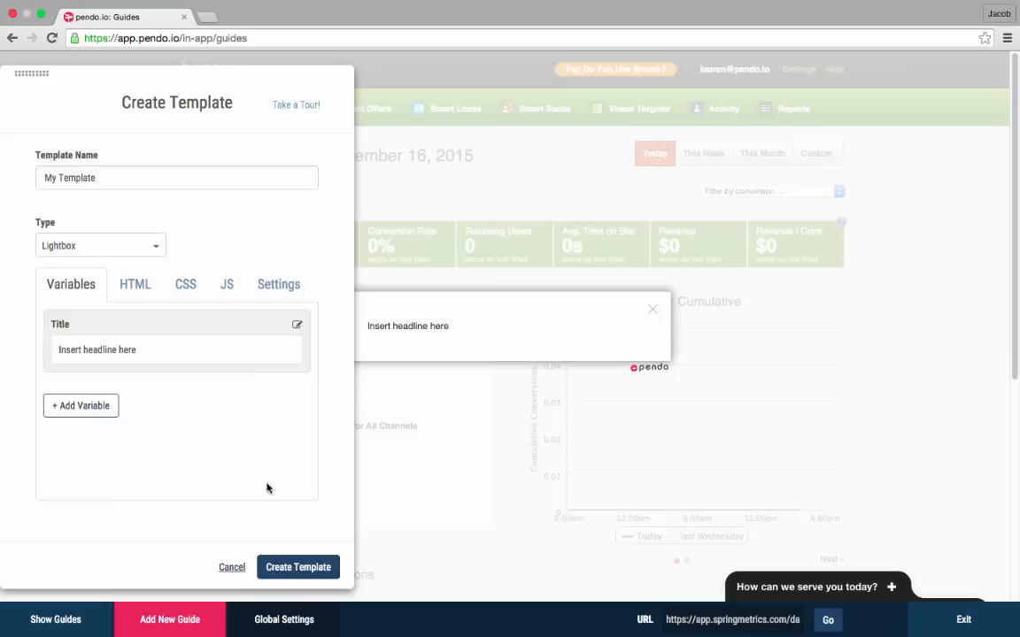
click(134, 283)
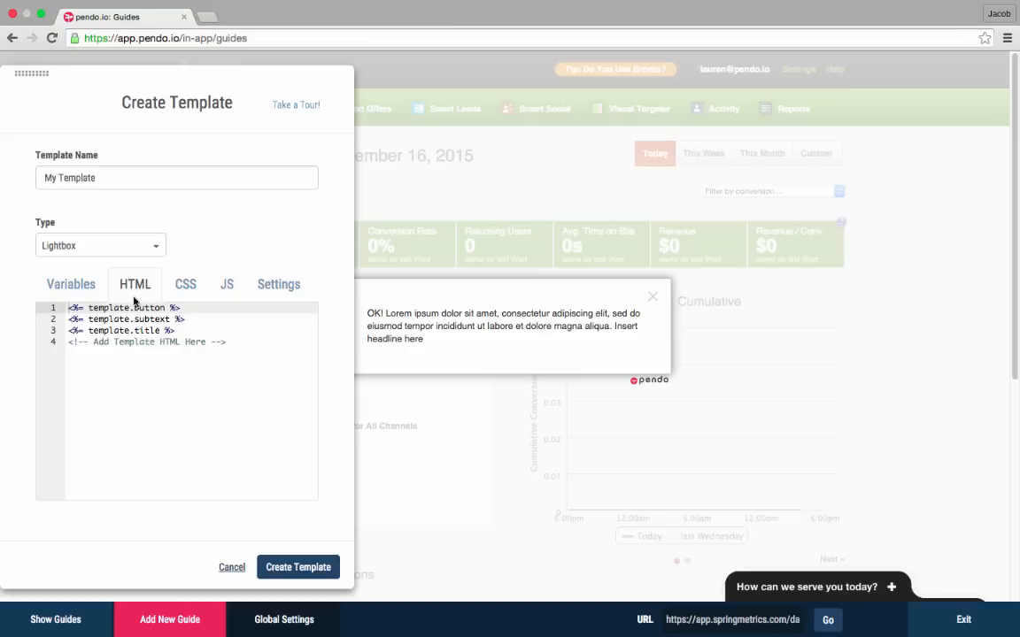
Step: Add <h1><%= template.title %></h1> to the template HTML and create the template
text(<h1><%= template.title %></h1>)
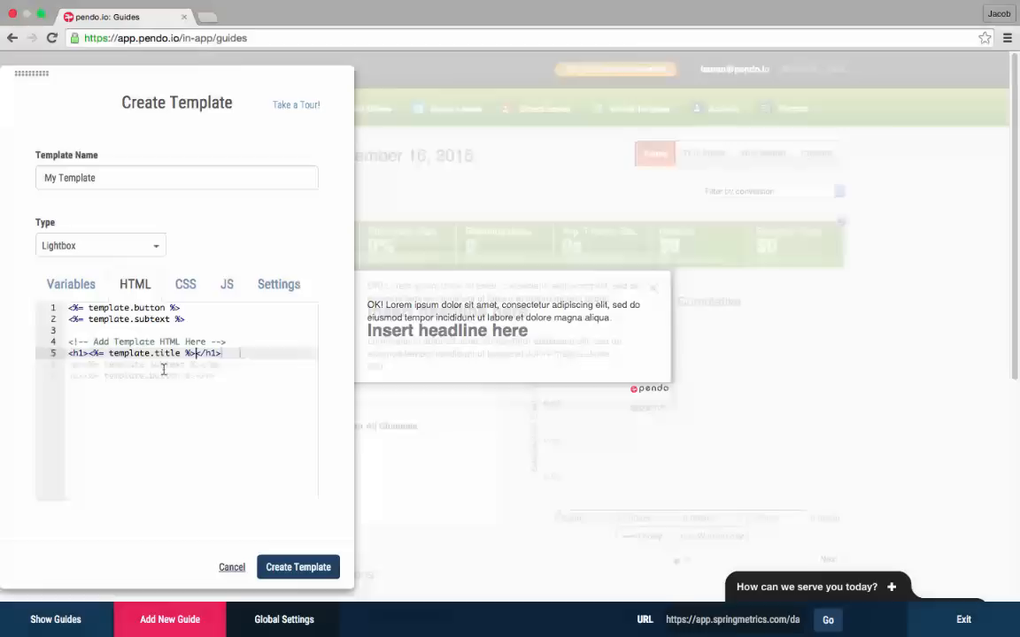
click(185, 283)
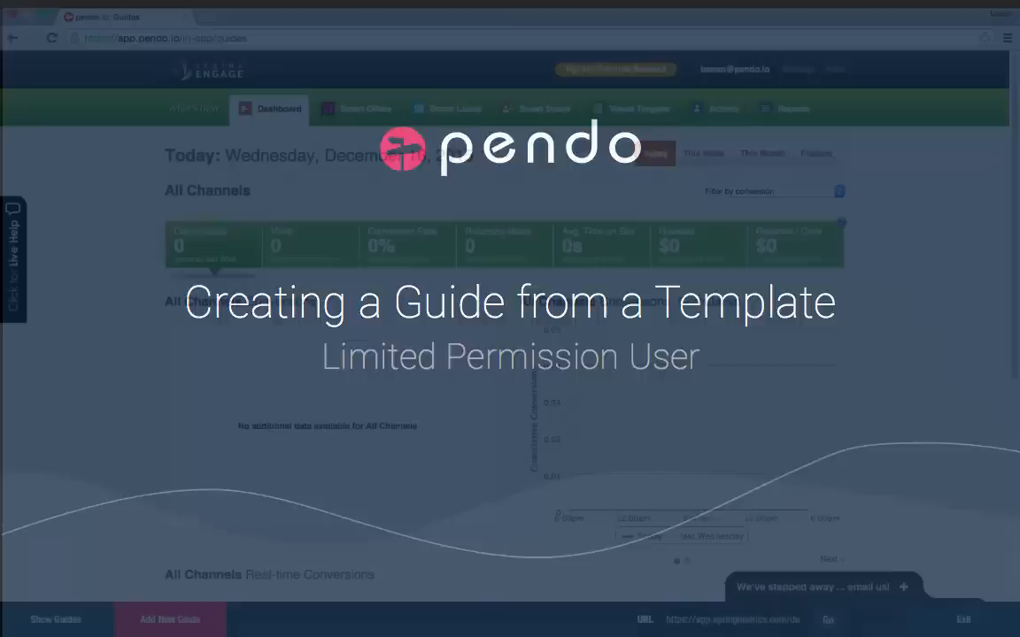
Step: Start a new guide from the dashboard's Add New Guide button
click(170, 620)
text(D)
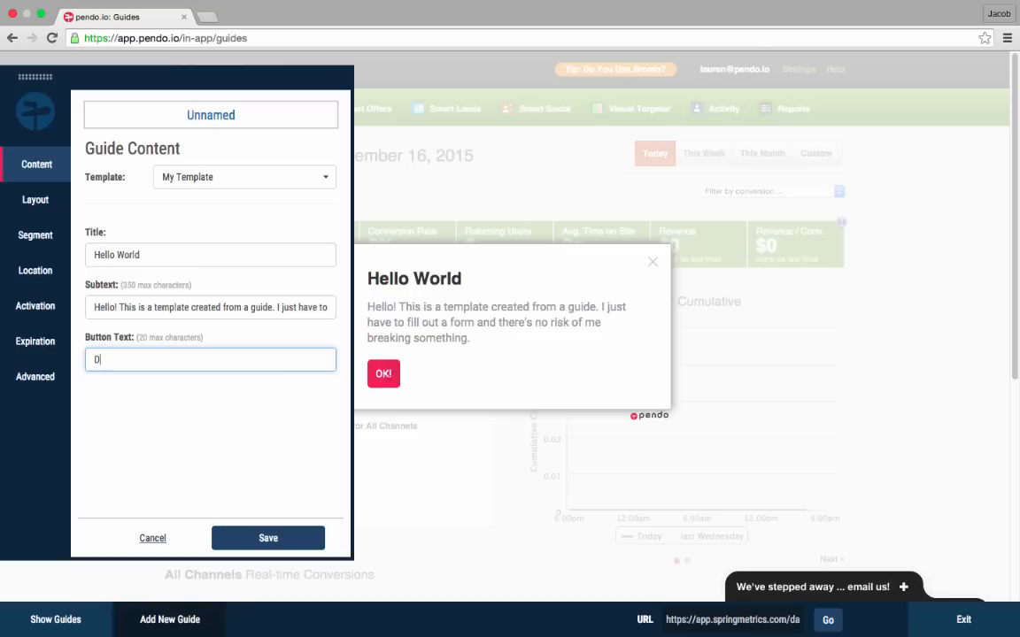
Step: Fill the guide's title Hello World, subtext and OK! button text from My Template
text(one!)
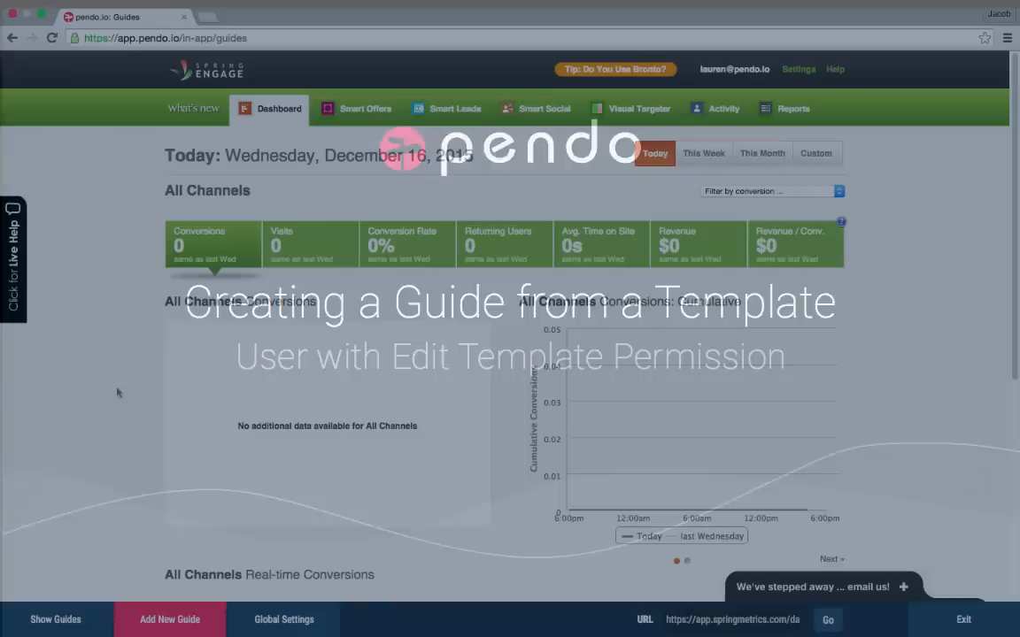
Step: Start a new guide as a user with edit-template permission
click(170, 620)
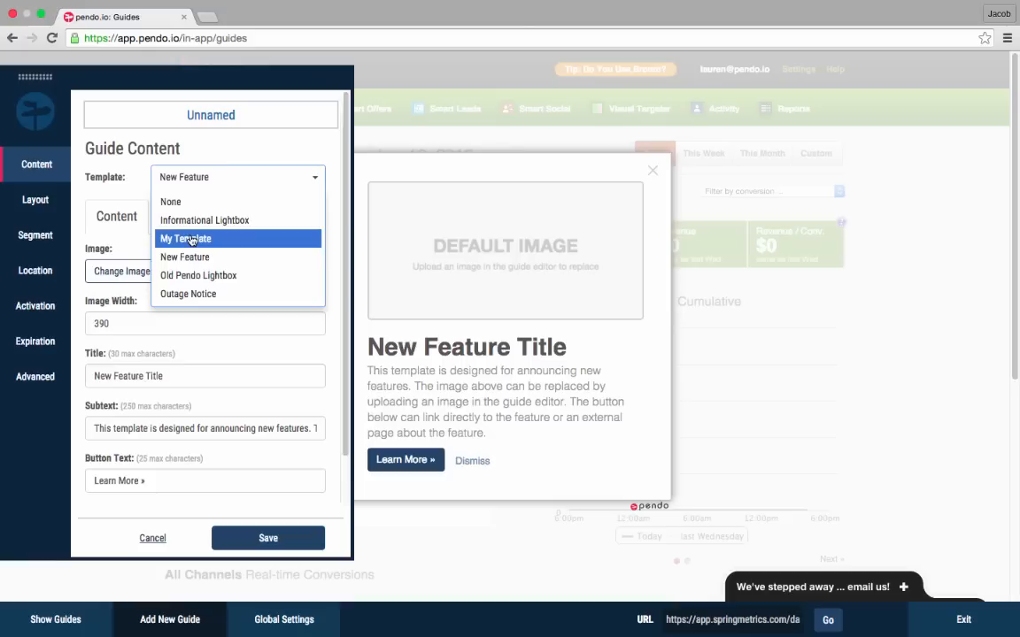
Step: Choose My Template for the guide, replacing the New Feature template
click(184, 238)
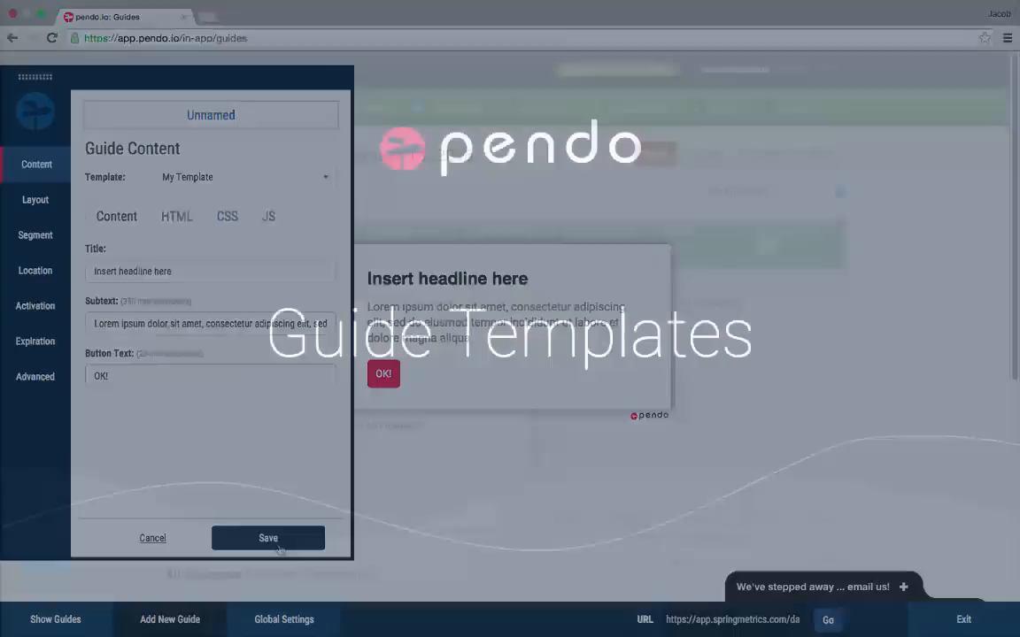